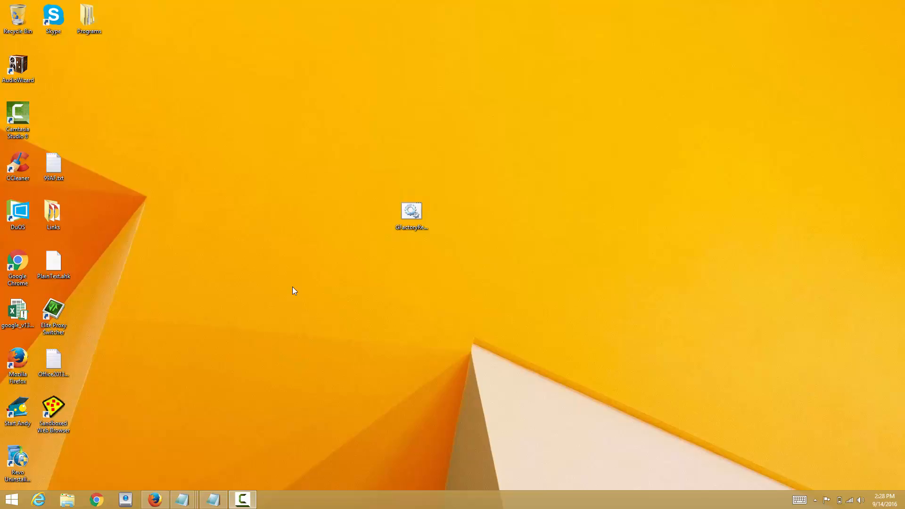
Launch Firefox from the desktop and switch to the blank New Tab.
click(153, 500)
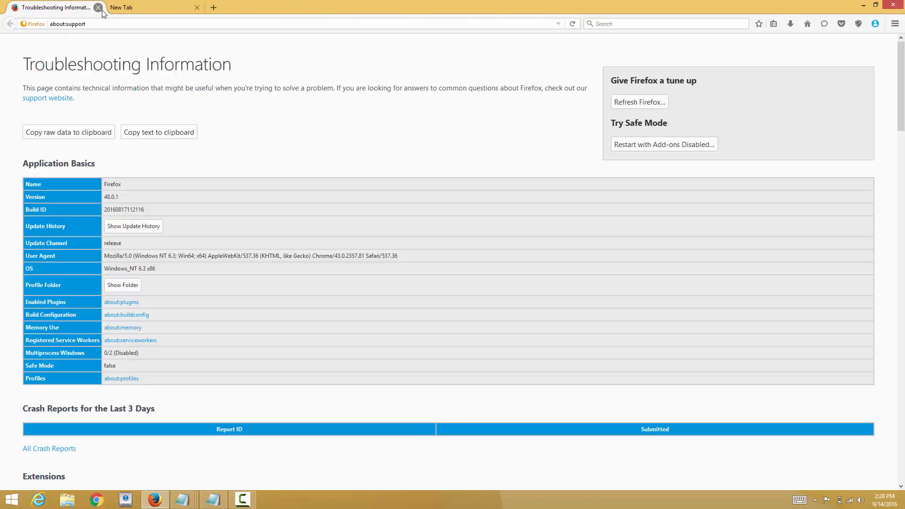
click(144, 7)
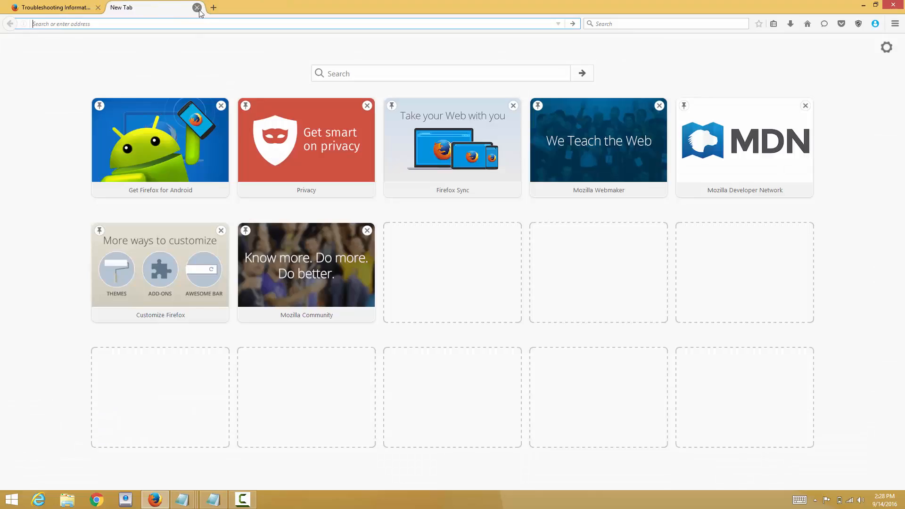
Close the extra New Tab and bring up the hamburger menu's Help options over about:support.
click(197, 7)
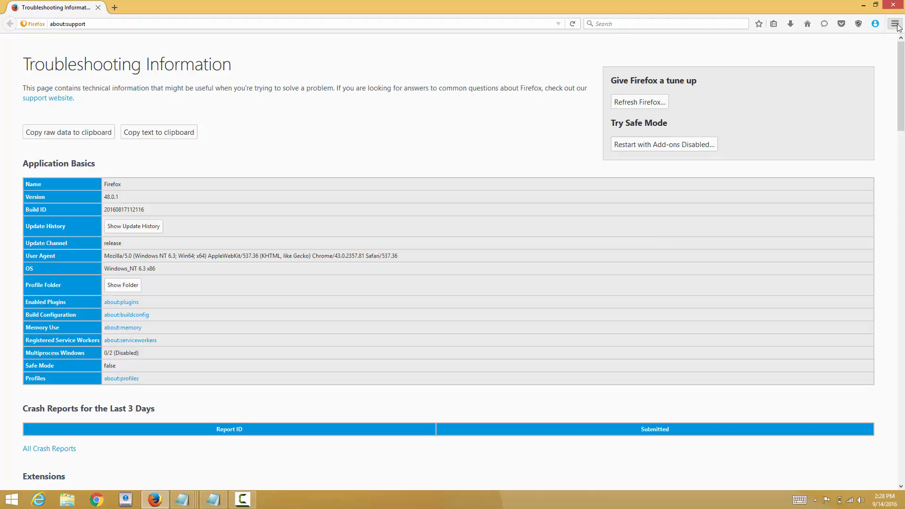
click(896, 24)
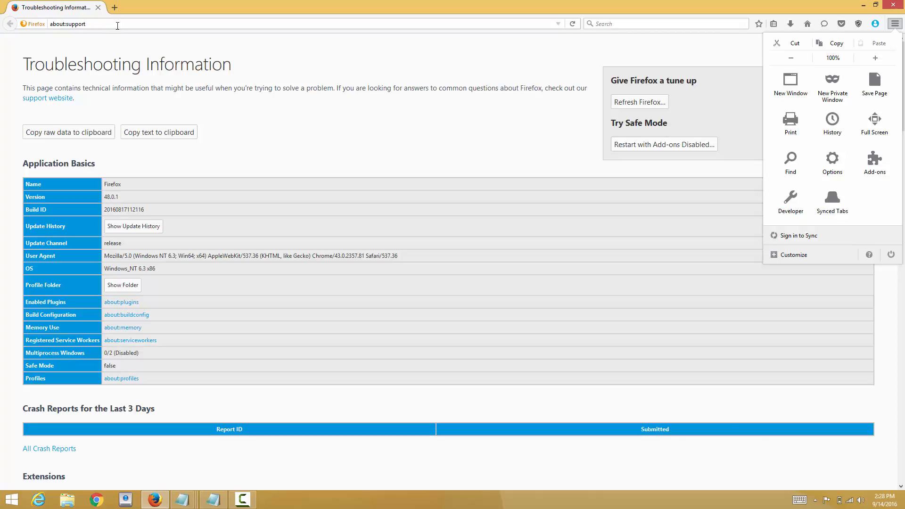
click(68, 23)
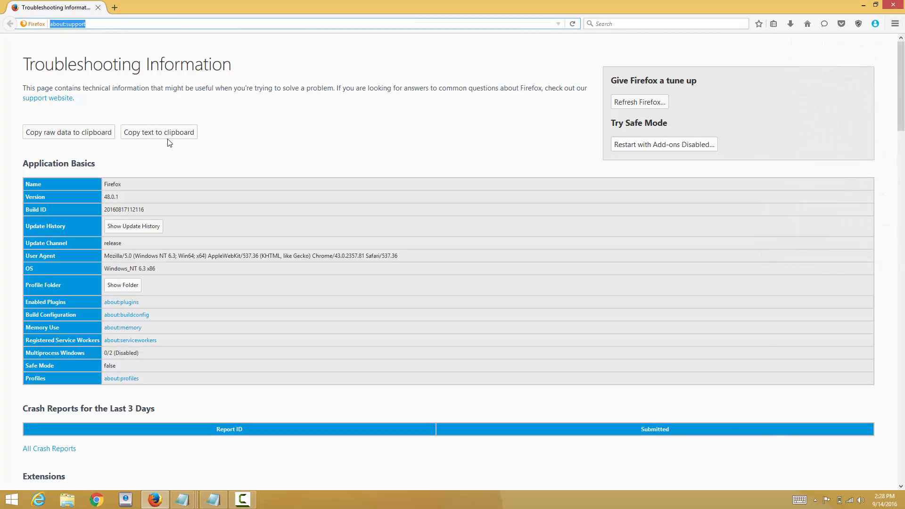
click(895, 24)
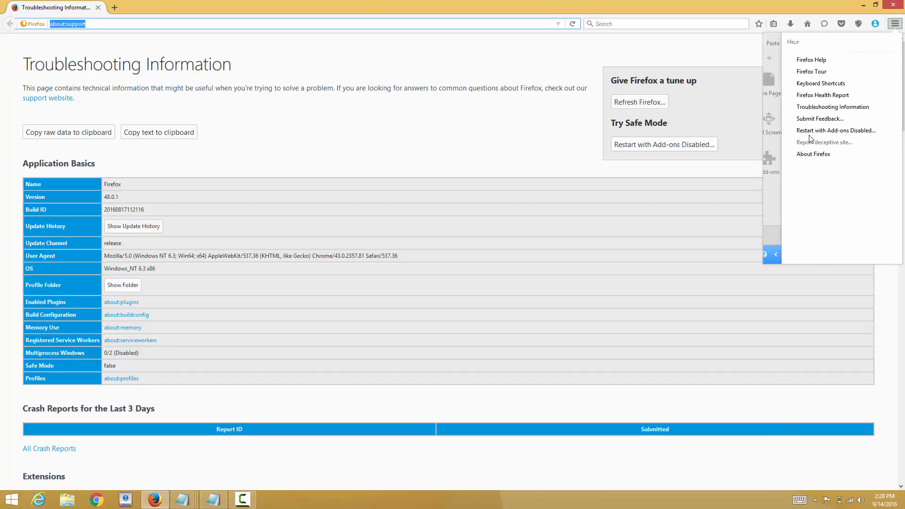
mouse_move(833, 106)
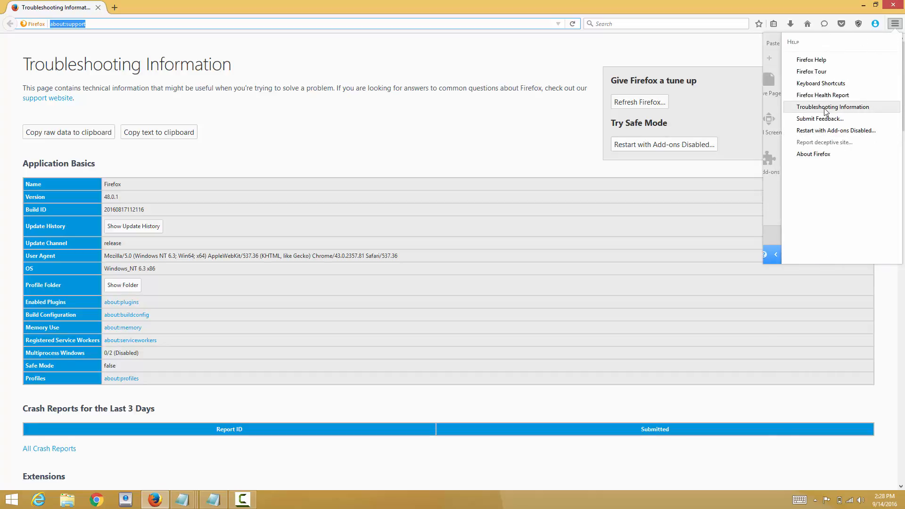
Load Troubleshooting Information and scroll to the Application Basics table's Profile Folder row.
click(833, 106)
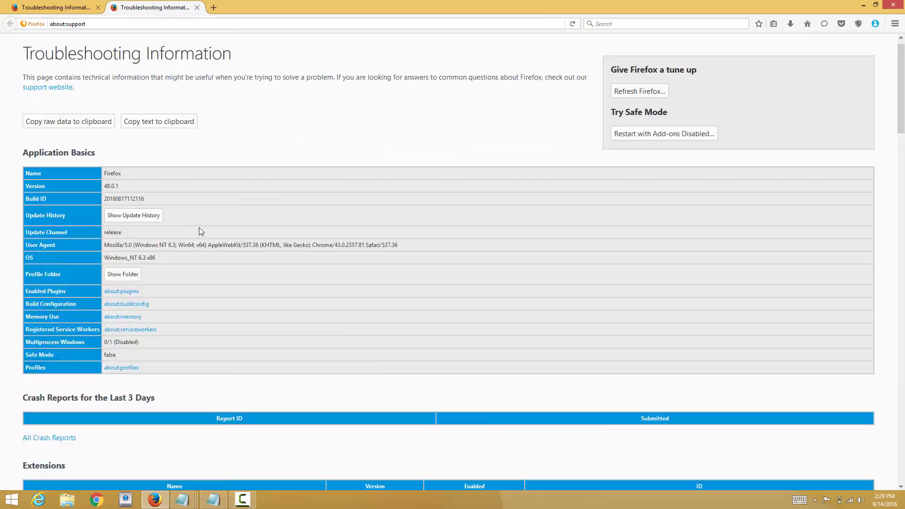
scroll(down, 3)
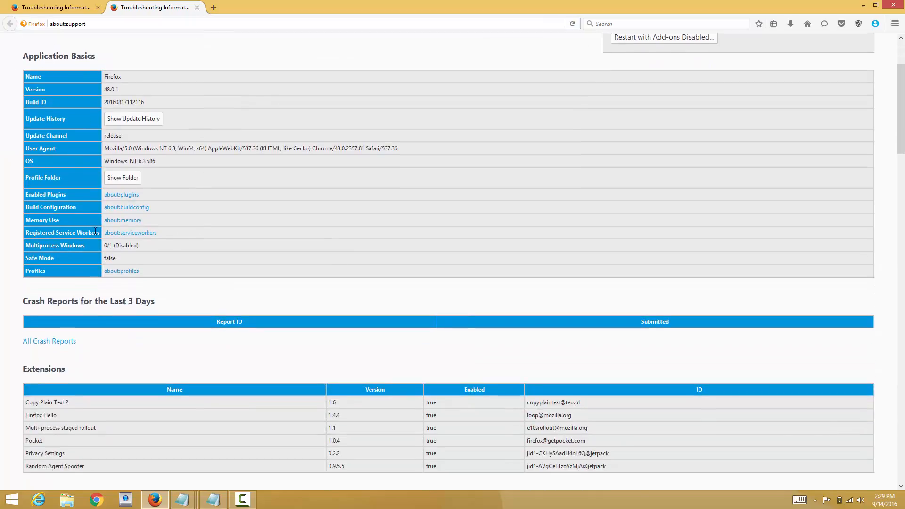
mouse_move(48, 191)
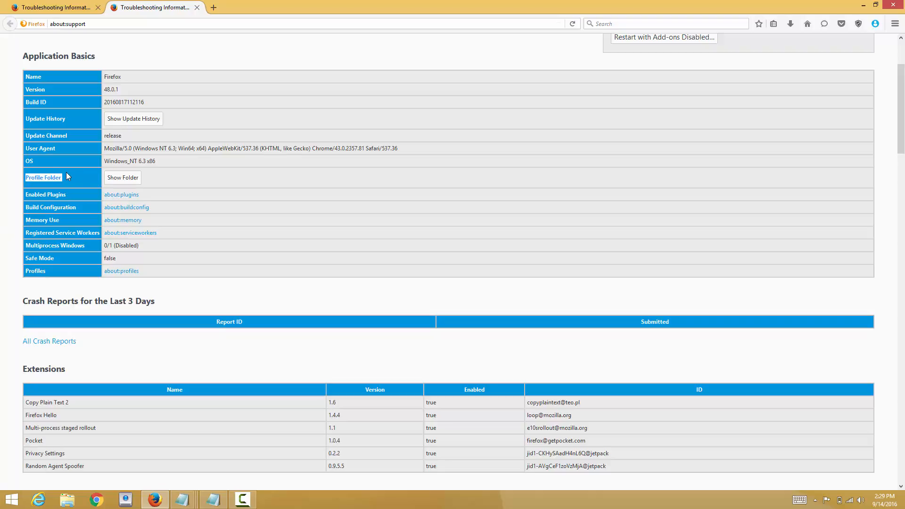
Use Show Folder to reveal the Firefox Profiles directory with the default profile in File Explorer.
click(121, 177)
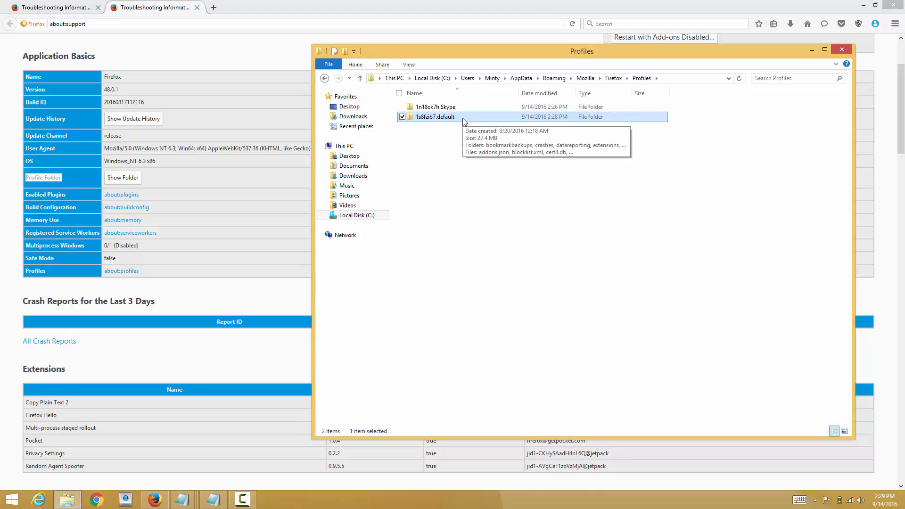
mouse_move(430, 121)
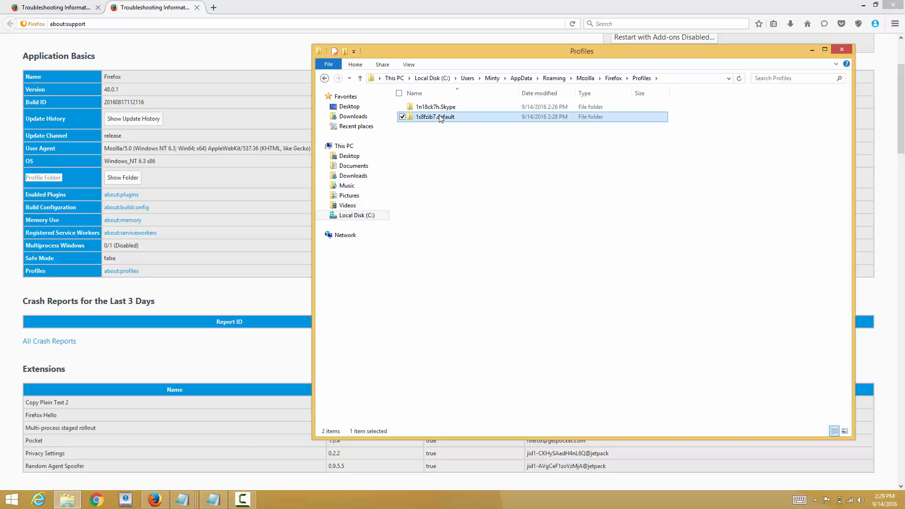
mouse_move(434, 117)
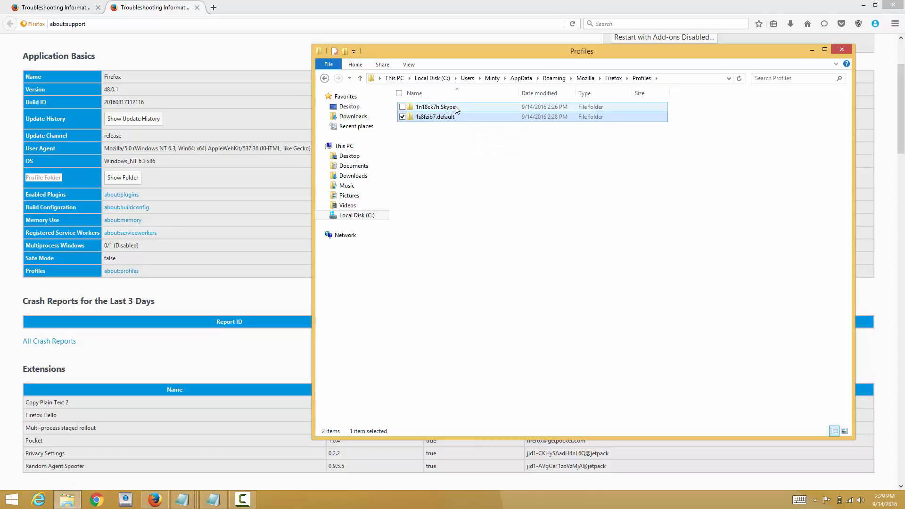
mouse_move(456, 116)
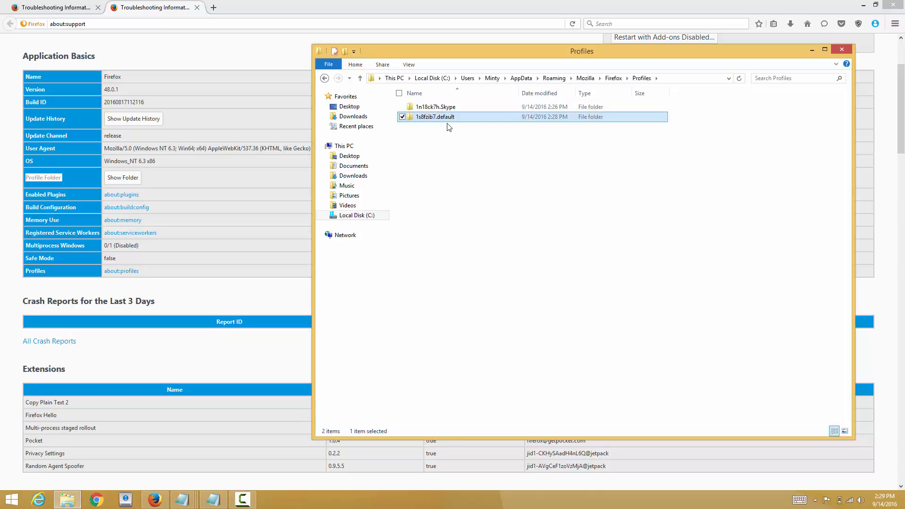
mouse_move(449, 120)
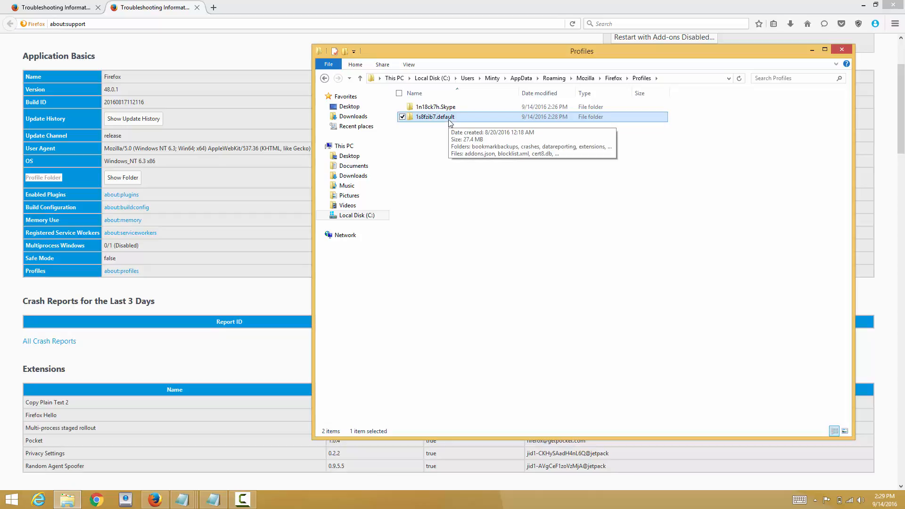
mouse_move(825, 70)
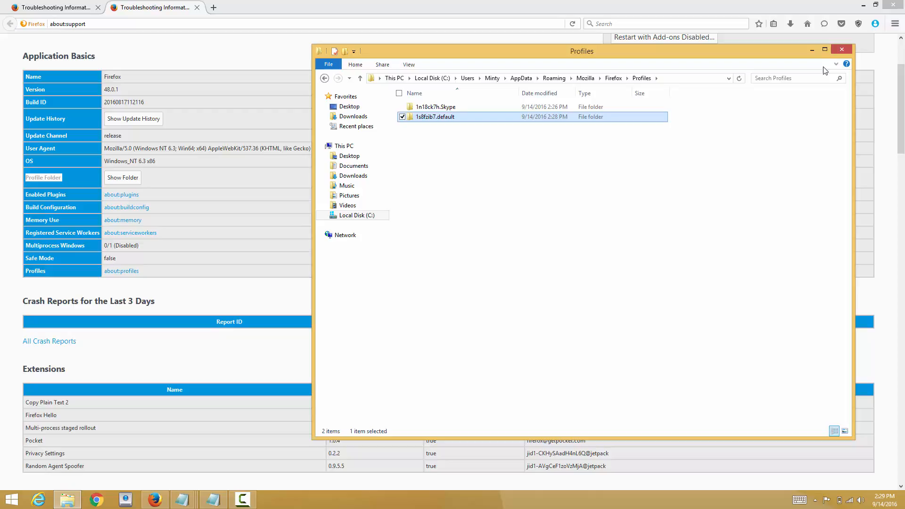
mouse_move(842, 50)
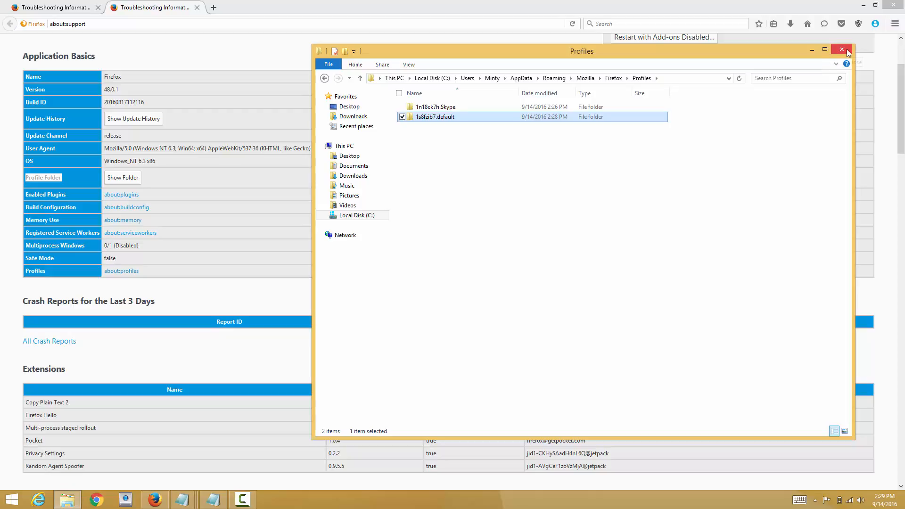
Close the Profiles File Explorer window, returning to the Troubleshooting Information page.
click(841, 50)
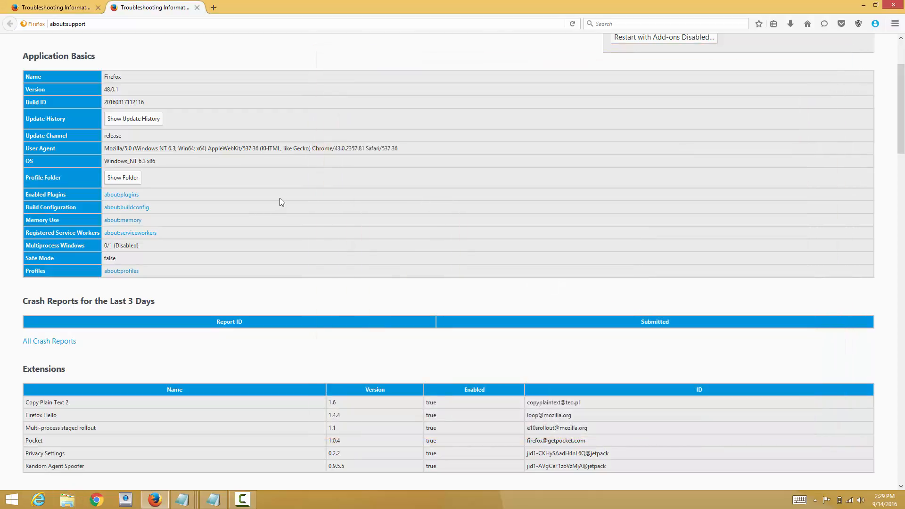
mouse_move(490, 238)
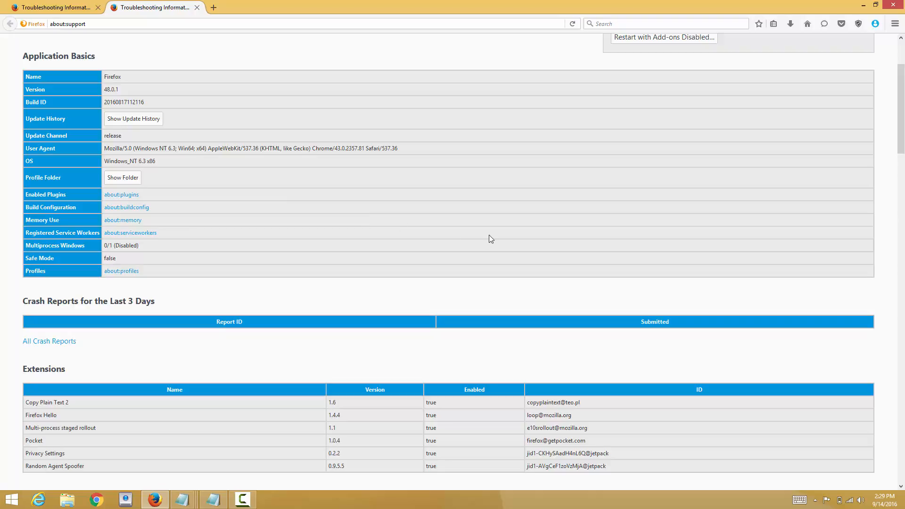
mouse_move(478, 252)
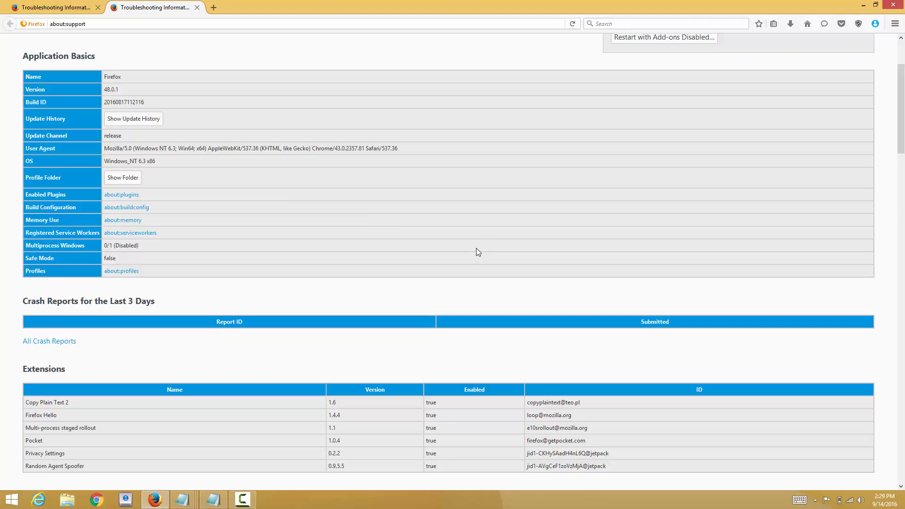